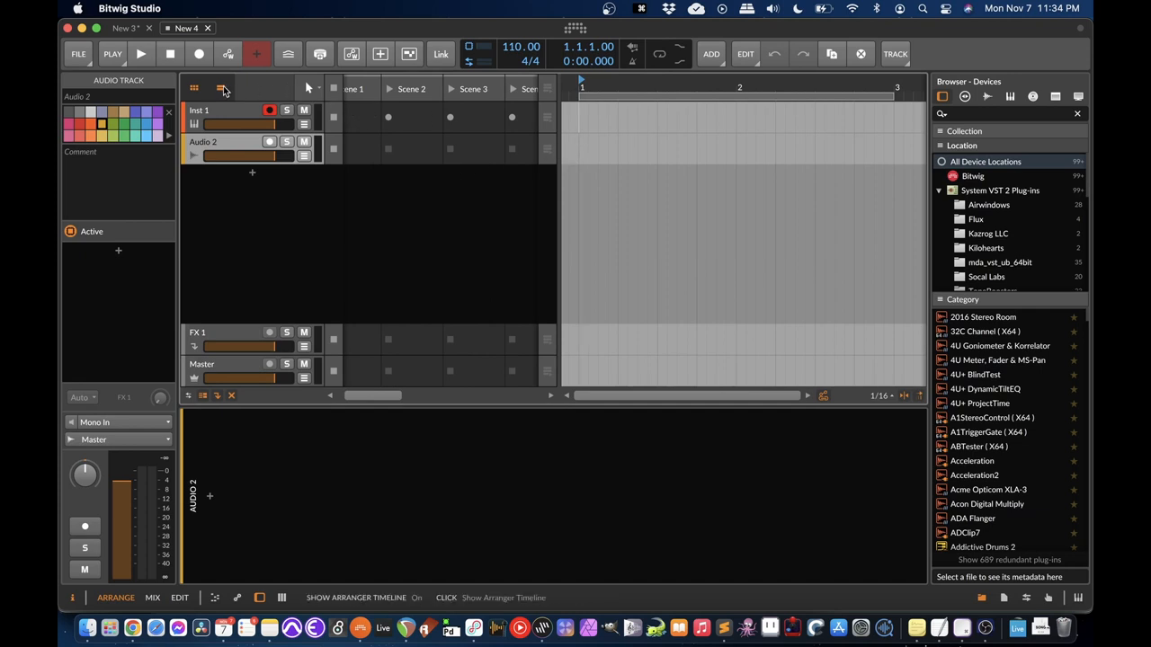
mouse_move(315, 111)
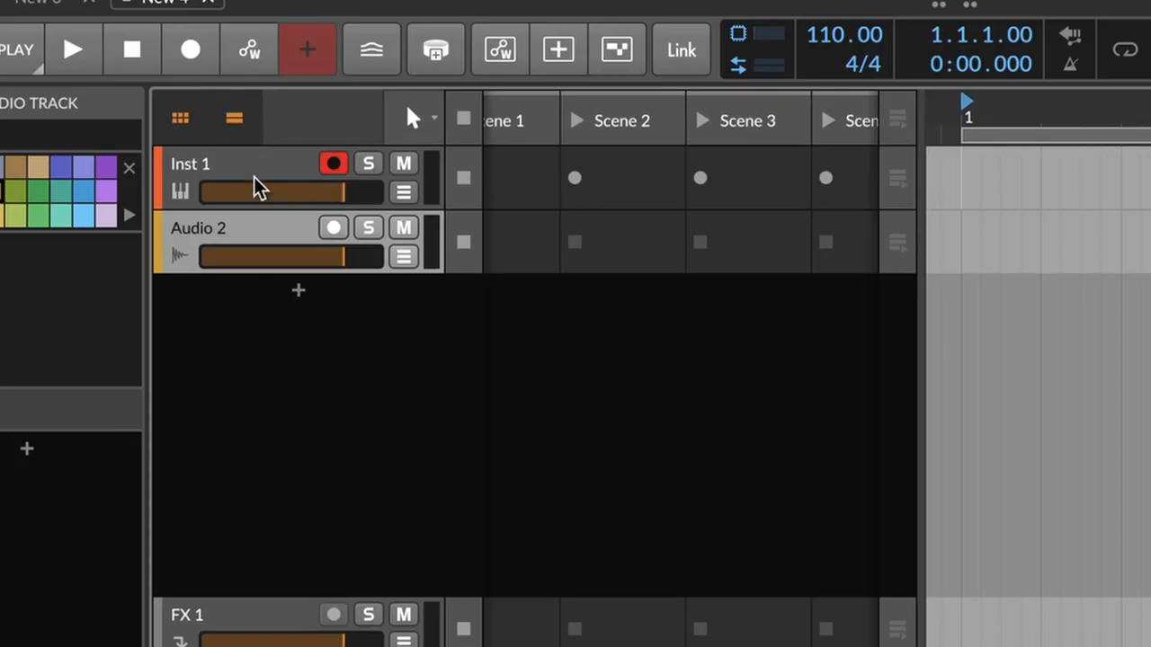
Step: Select the Inst 1 track to show its Instrument Track inspector
left_click(180, 119)
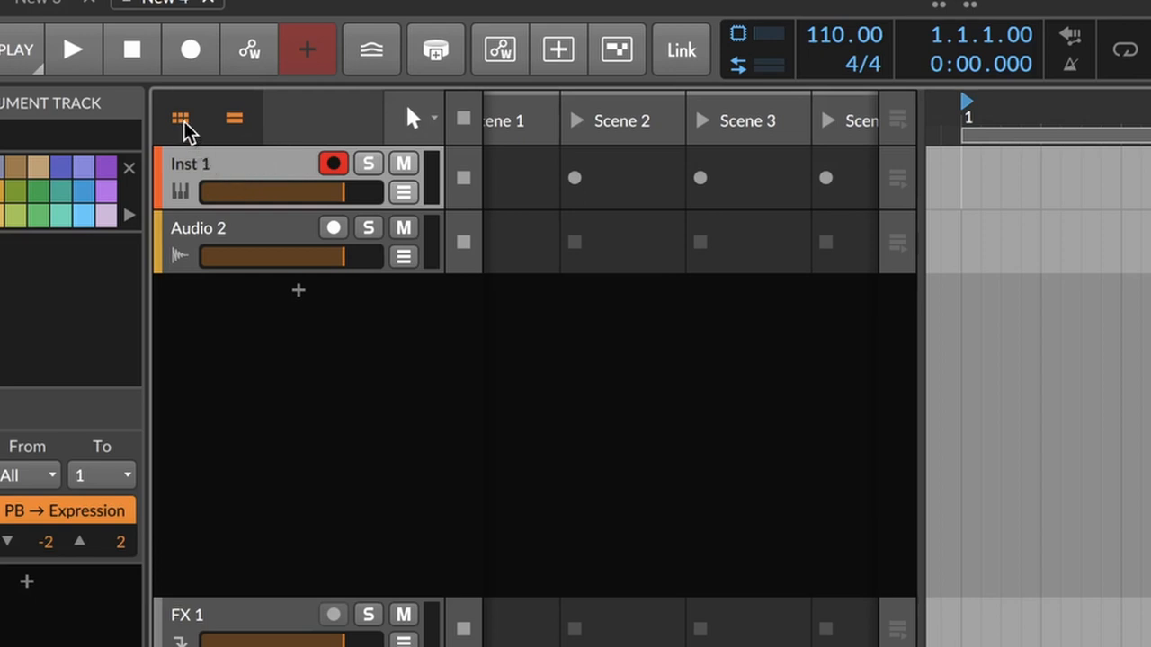
Step: Hide the clip launcher scenes, then select Inst 1, Audio 2 and Inst 1 again
left_click(234, 119)
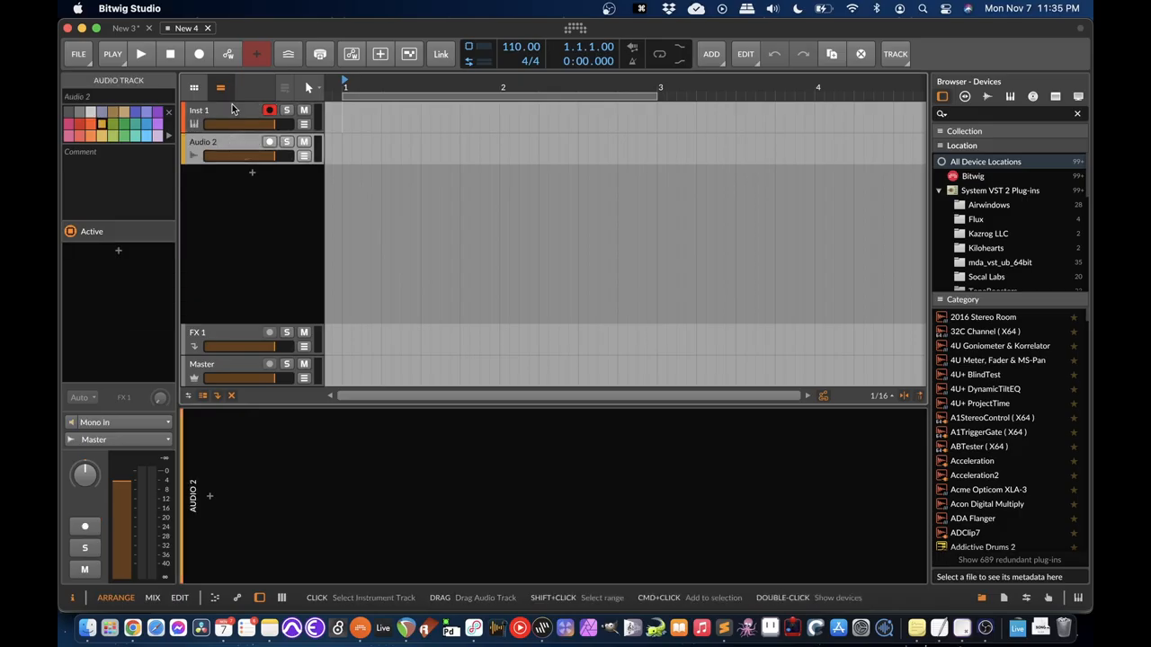
left_click(220, 111)
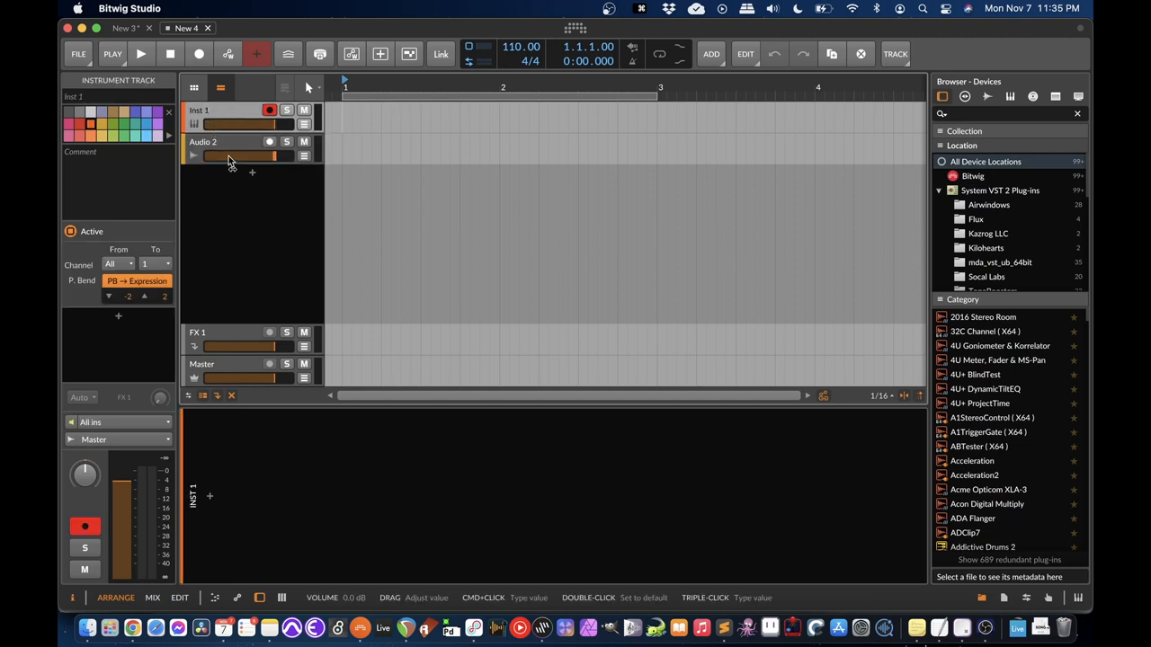
left_click(201, 147)
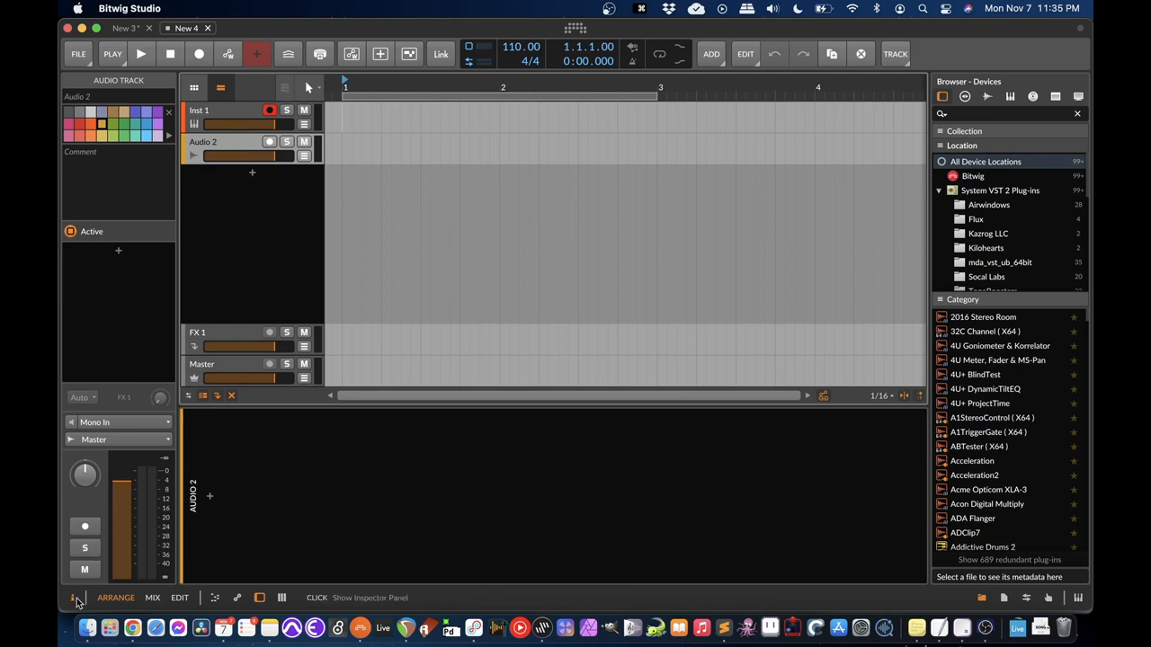
mouse_move(196, 122)
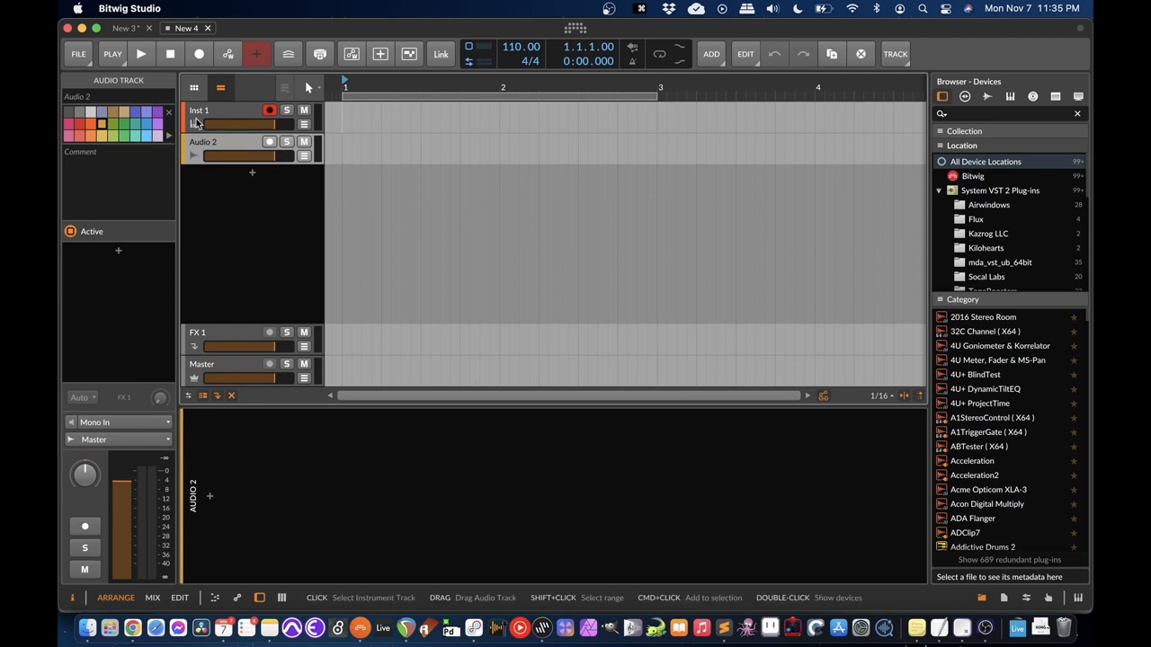
left_click(200, 110)
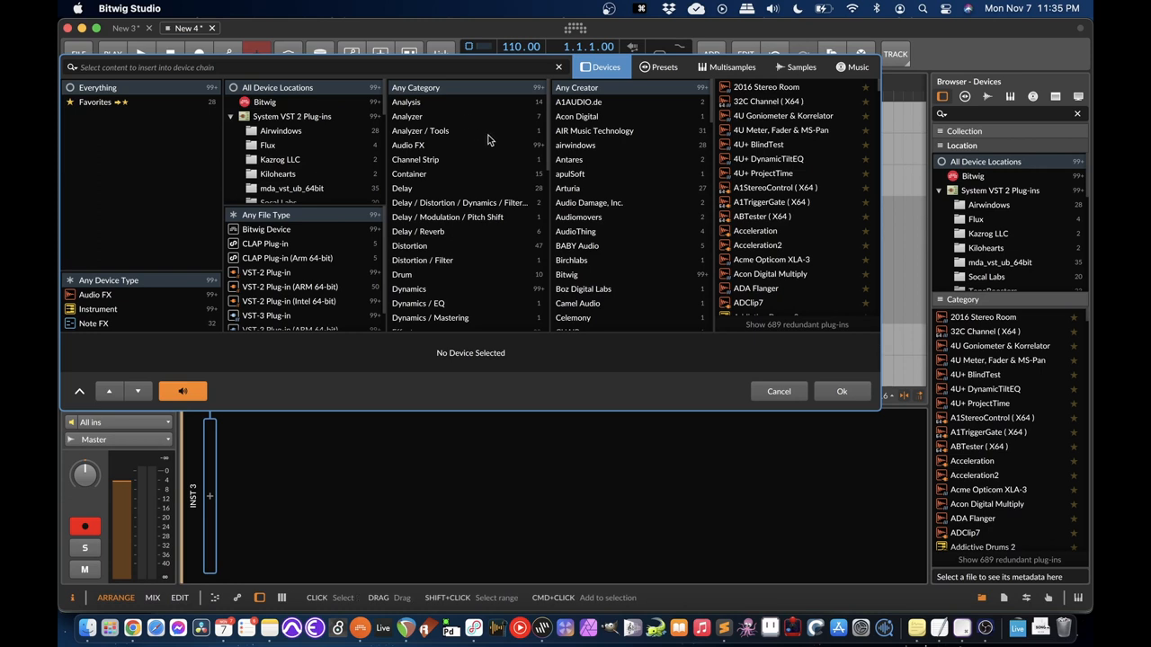
mouse_move(467, 142)
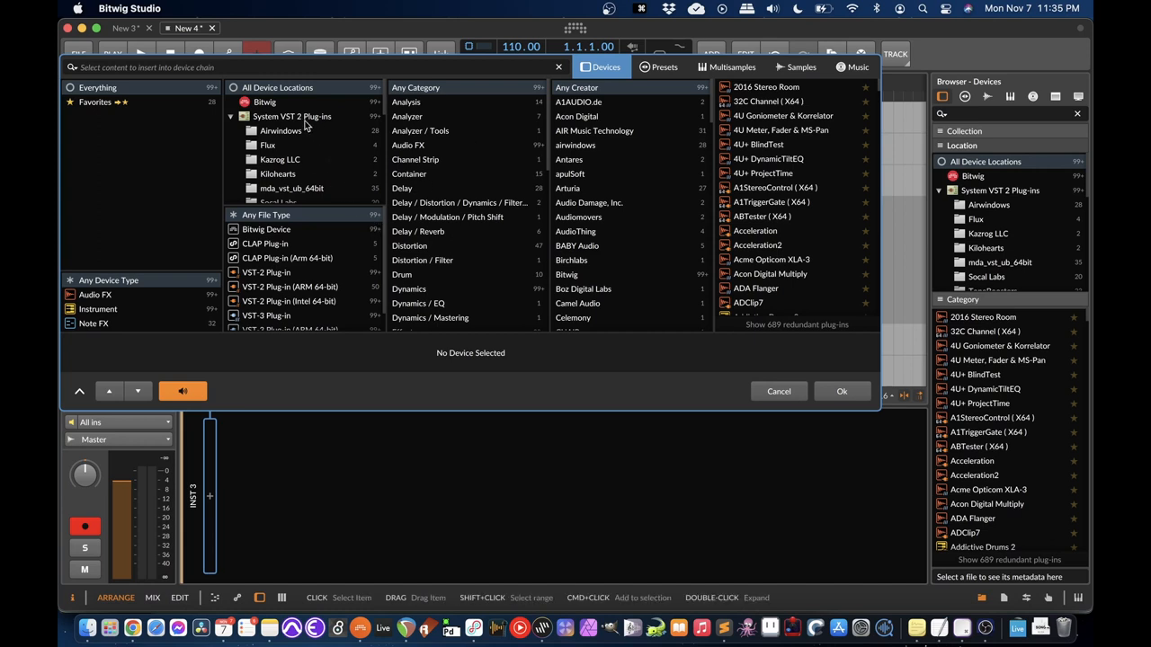
Step: Limit the device browser to Bitwig's own devices under Device Locations
left_click(264, 101)
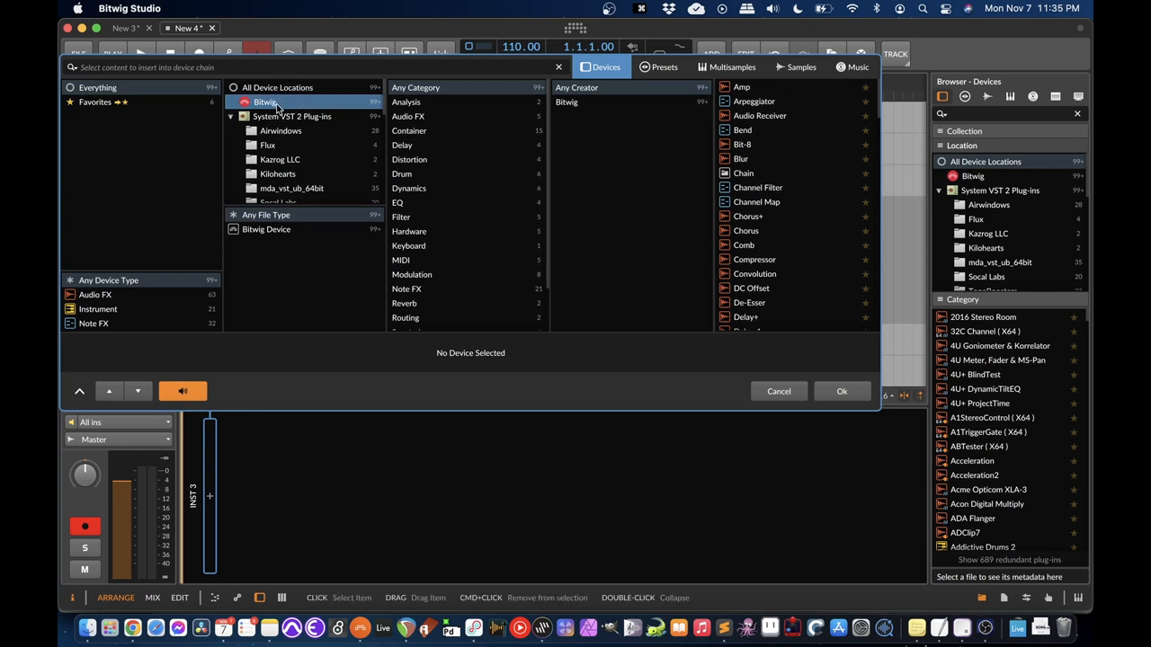
mouse_move(615, 158)
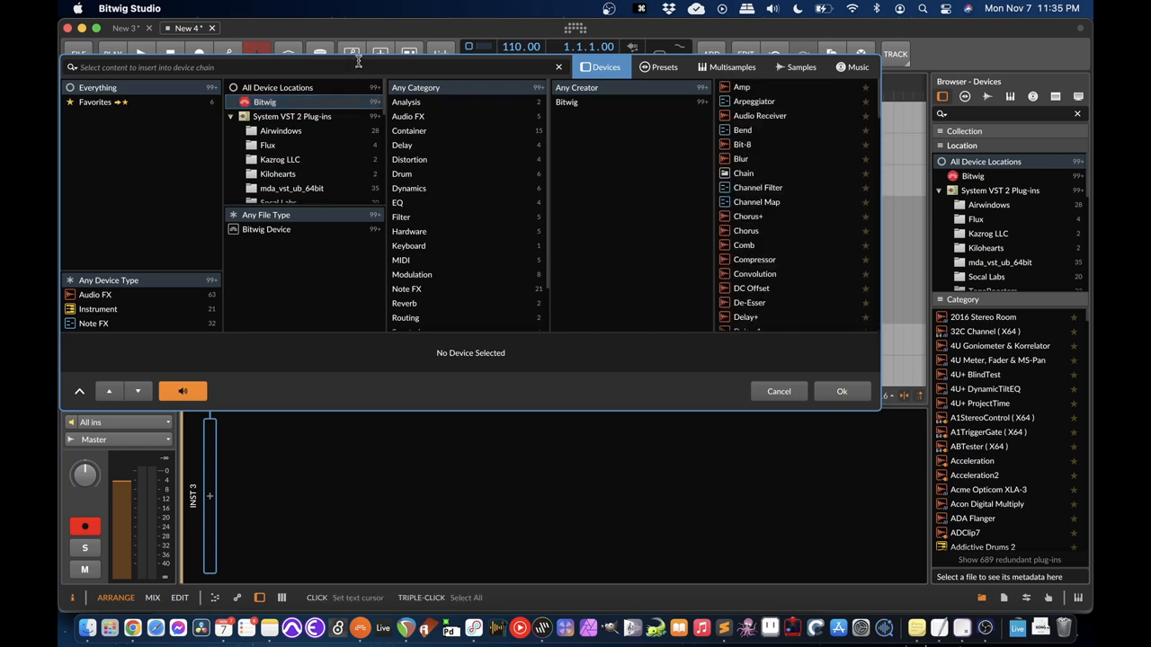
Step: Search the device browser for 'sample' and insert Sampler from Favorites onto the track
type("sample")
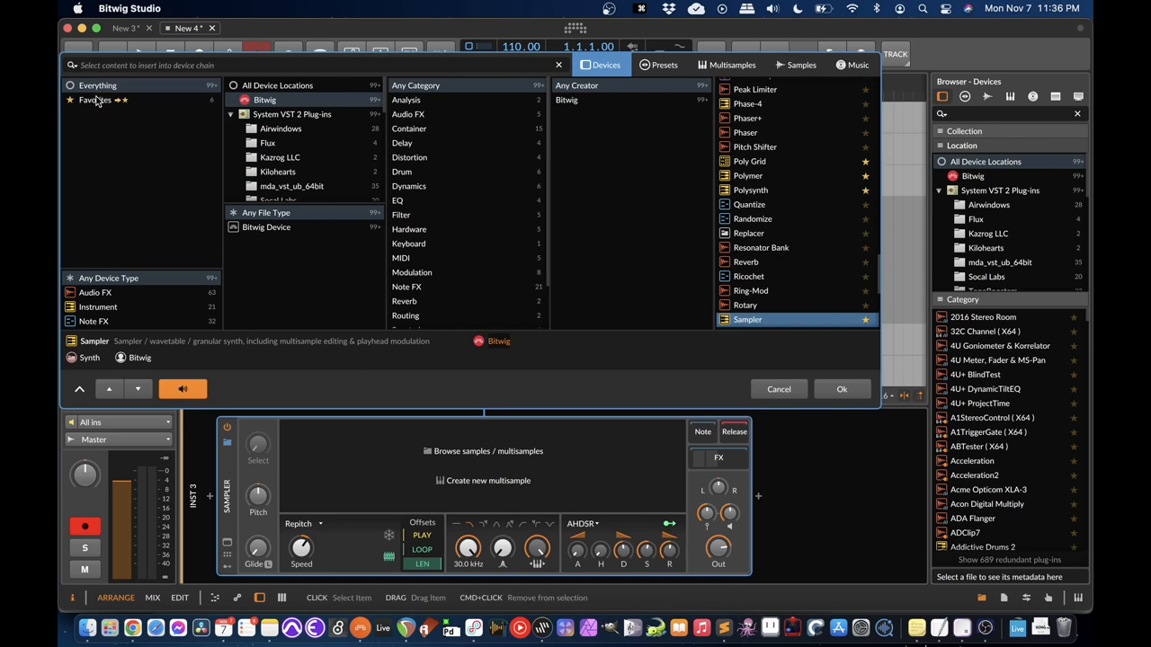
left_click(93, 101)
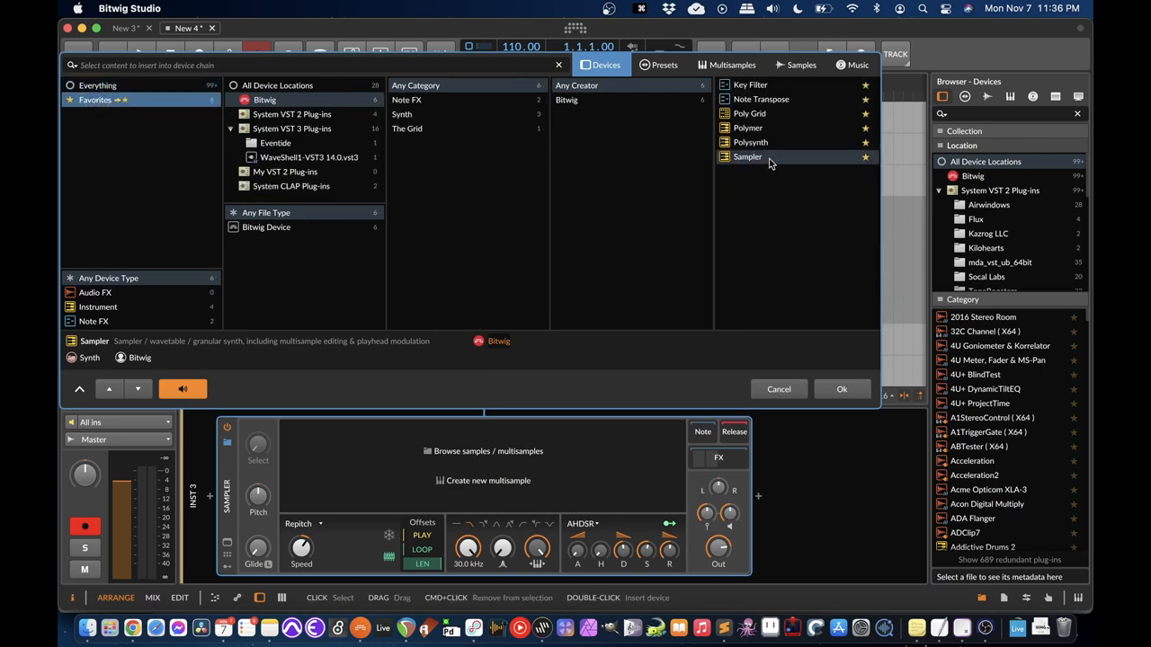
left_click(842, 388)
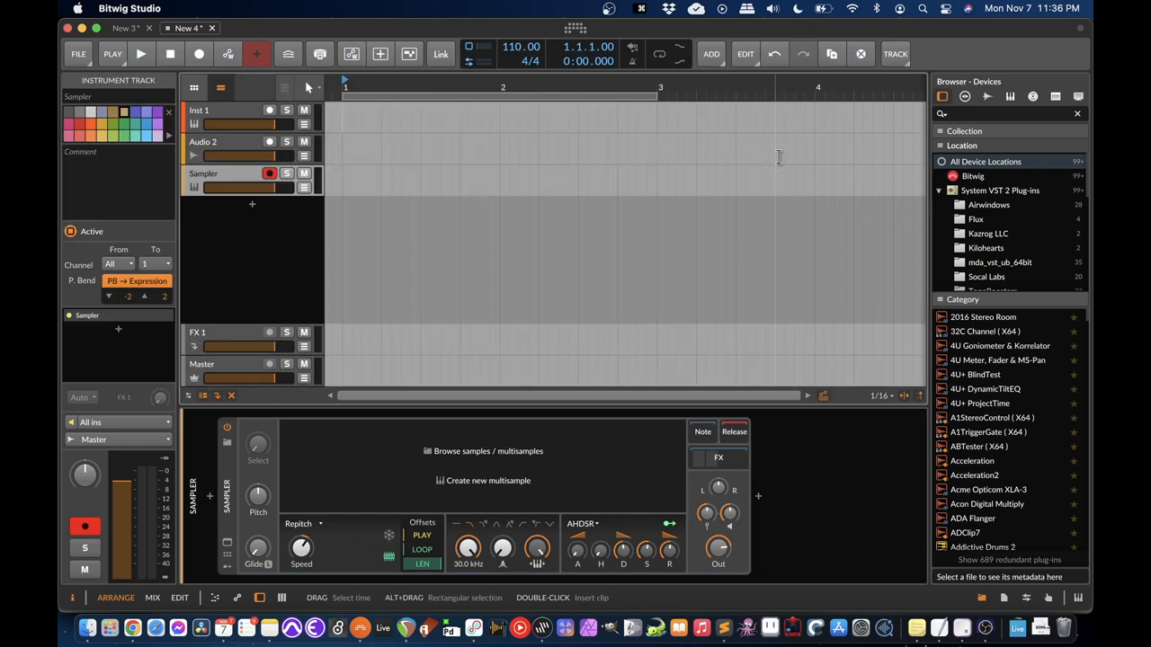
mouse_move(547, 179)
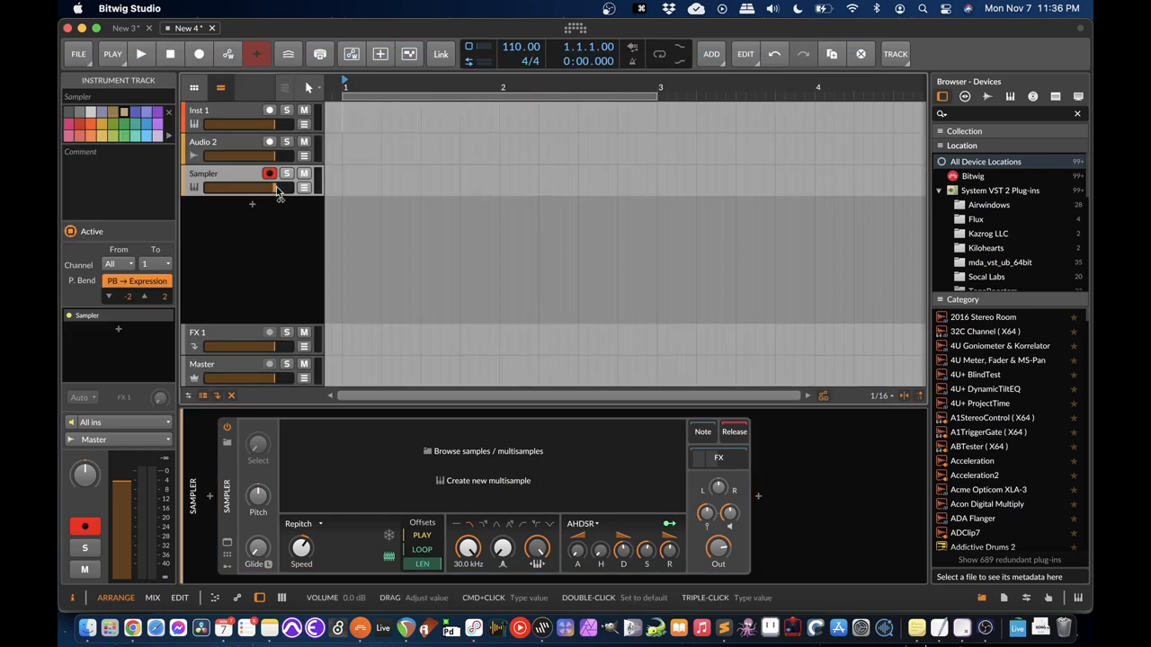
left_click(232, 173)
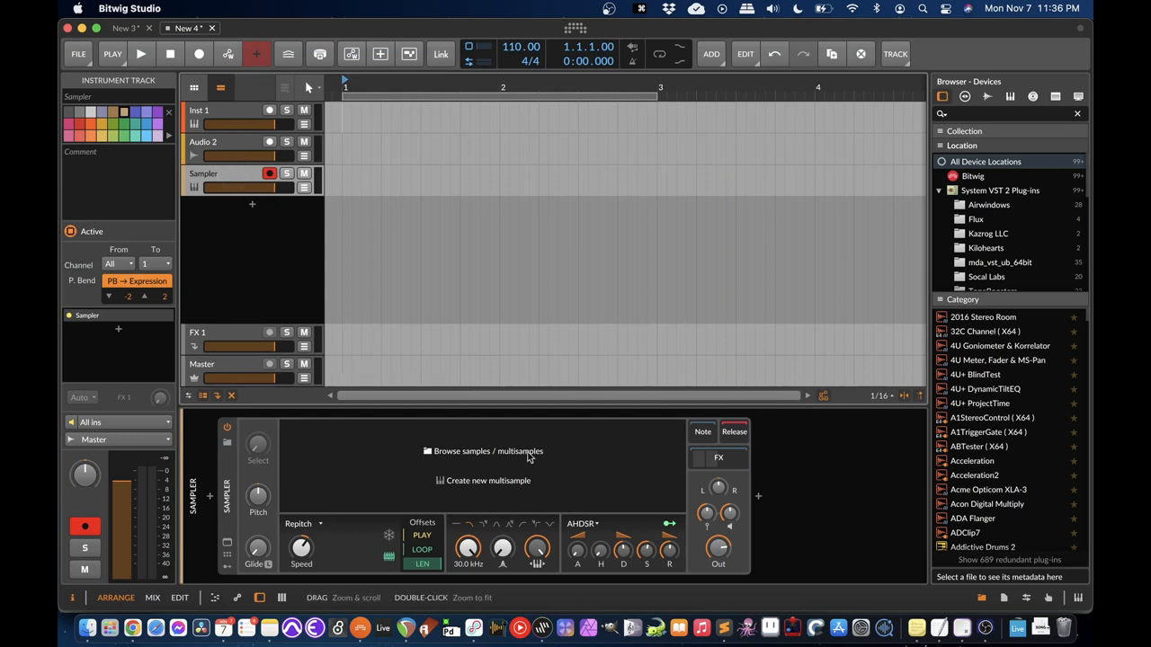
Step: Browse the Sampler's samples and choose the Classic Drum Machines package
left_click(488, 451)
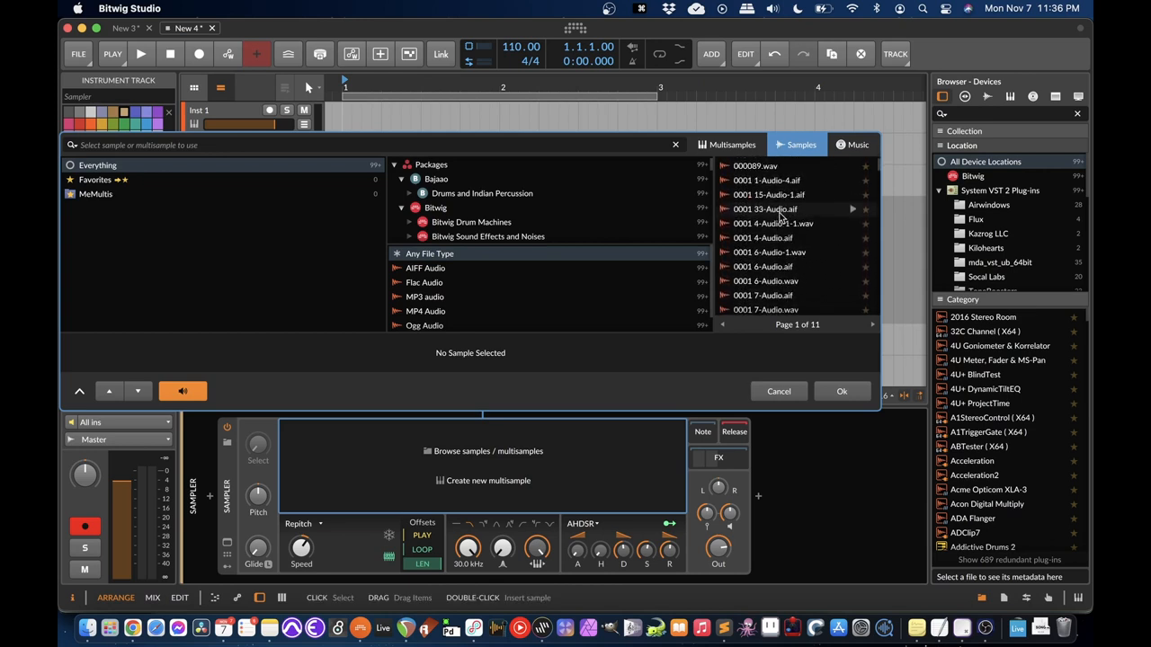
left_click(436, 208)
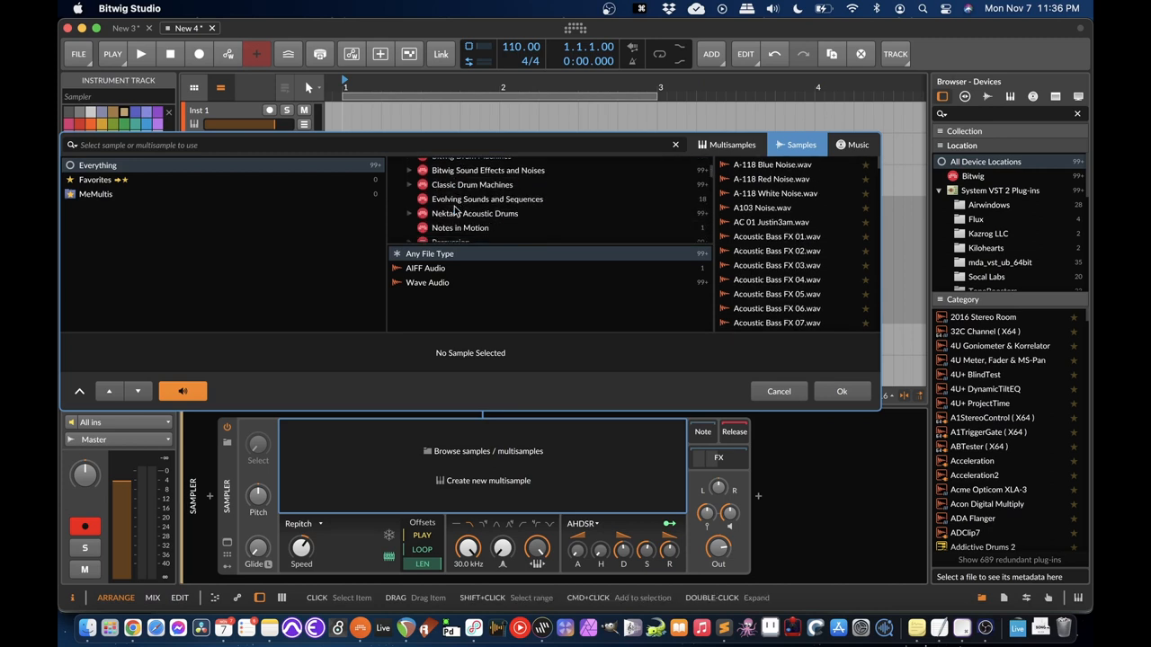
left_click(471, 178)
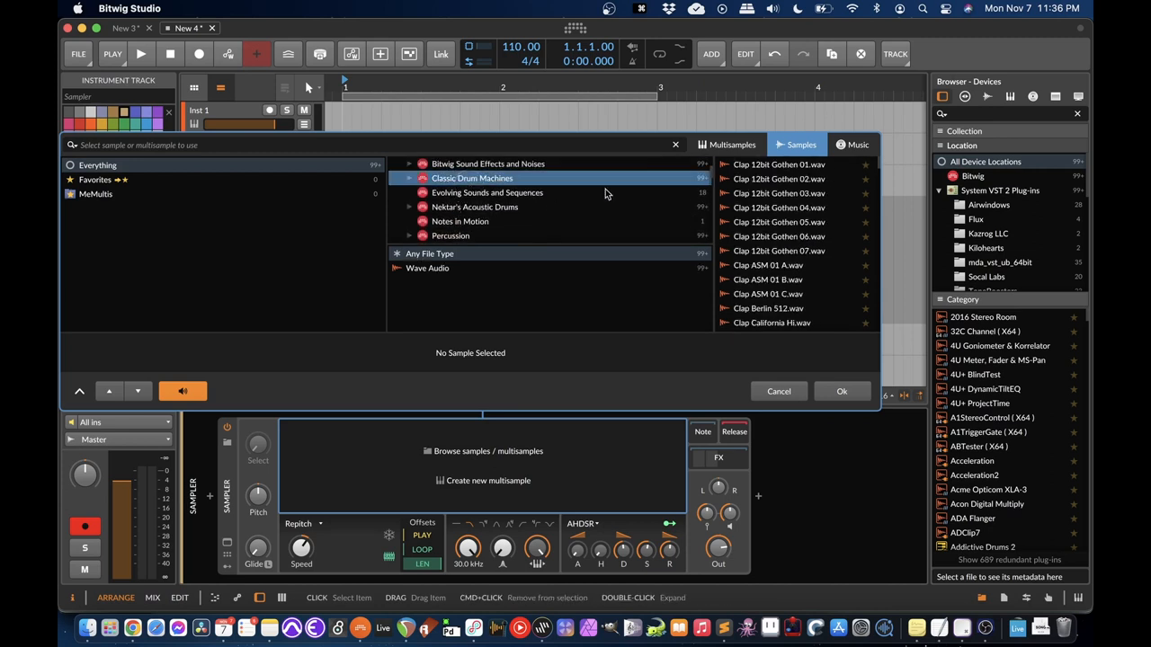
Step: Audition Clap California Lo and Clap Class Gothen 04, settling on Clap California Lo
left_click(777, 223)
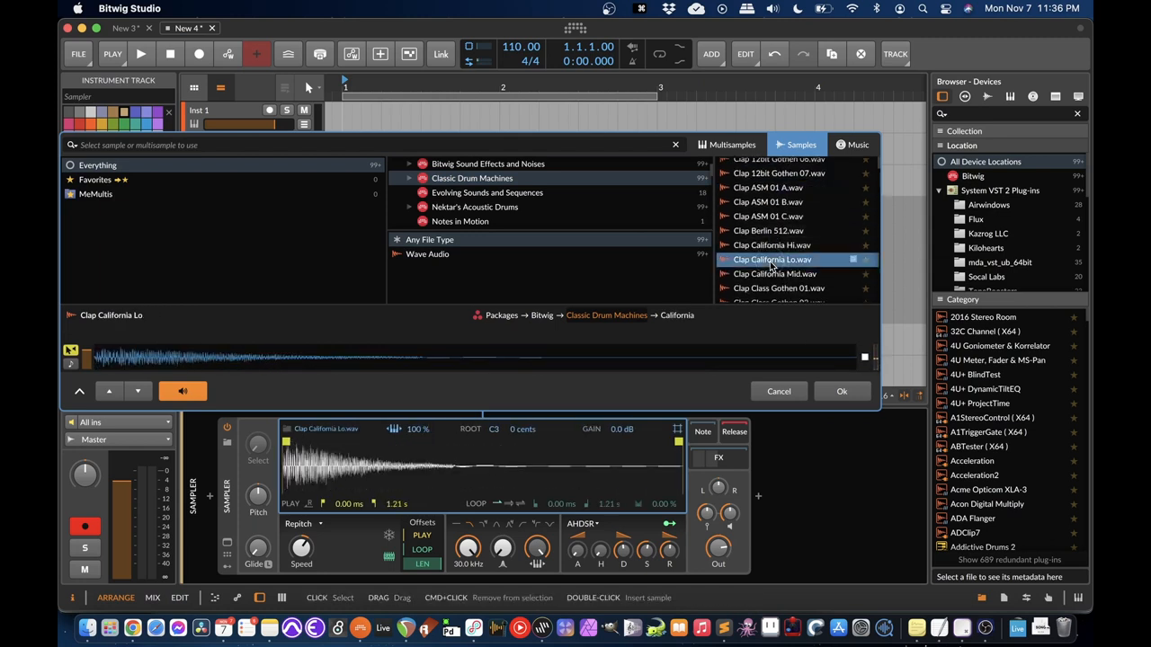
left_click(779, 259)
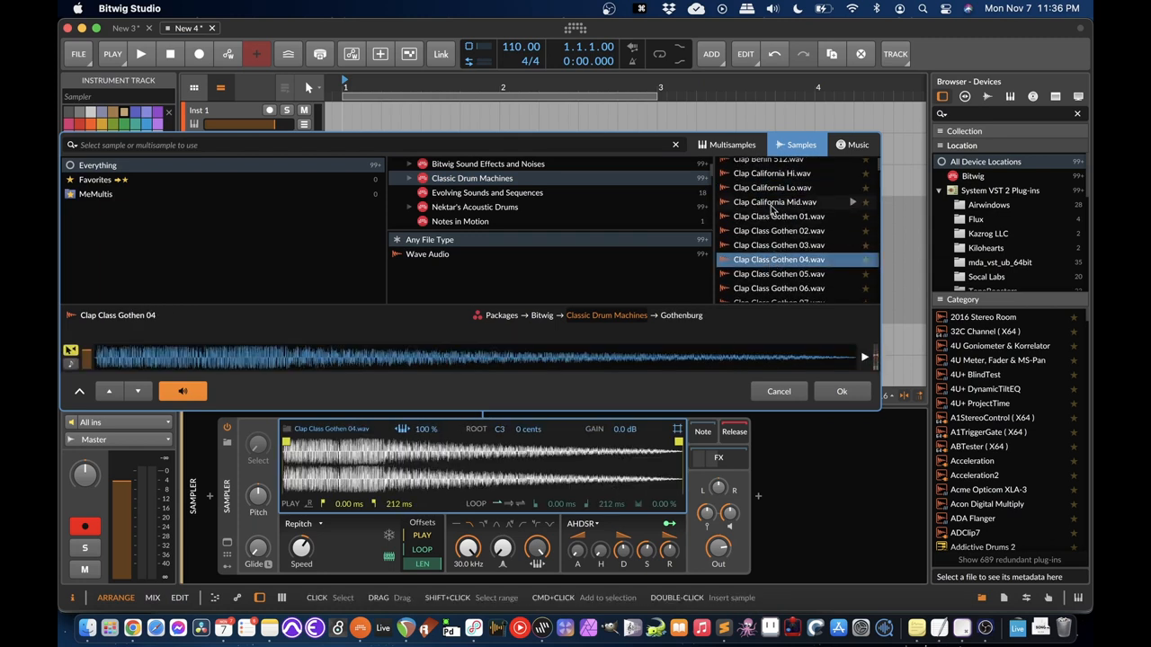
left_click(771, 187)
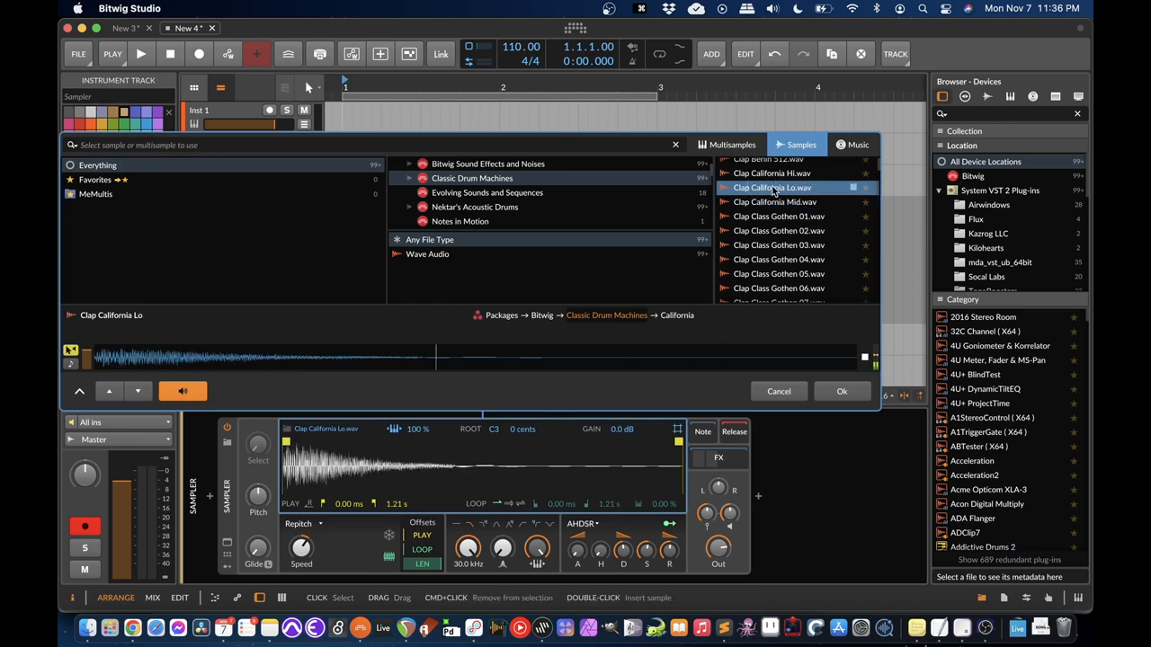